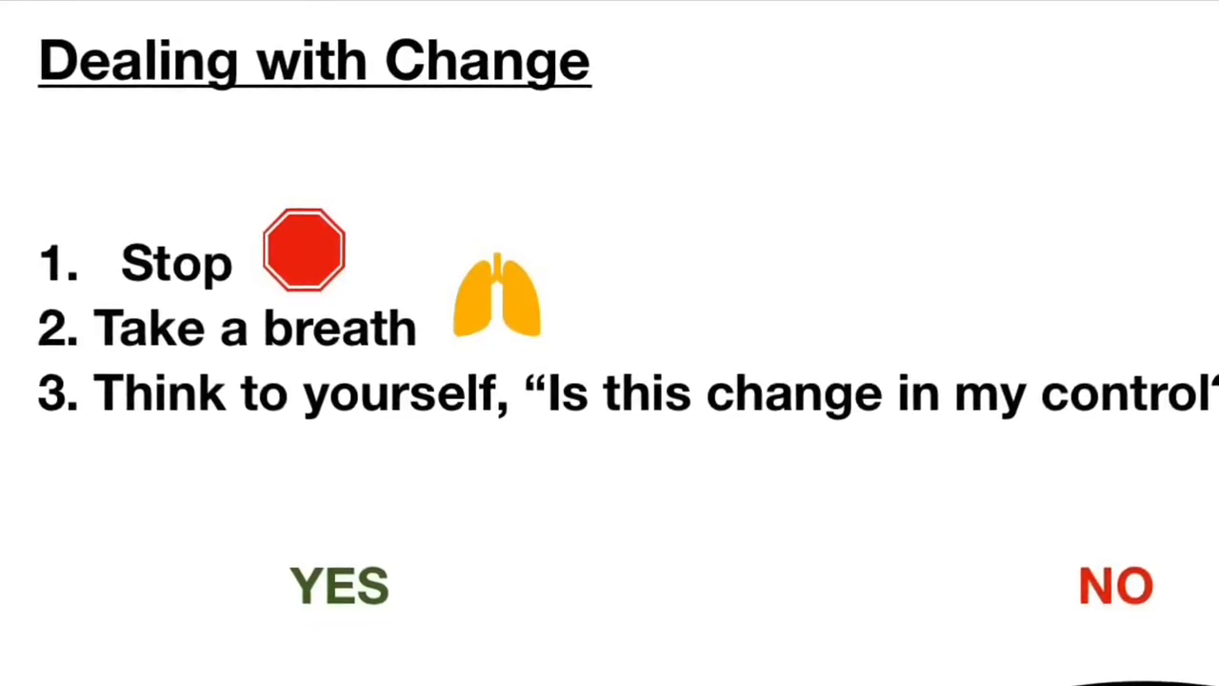
scroll(down, 3)
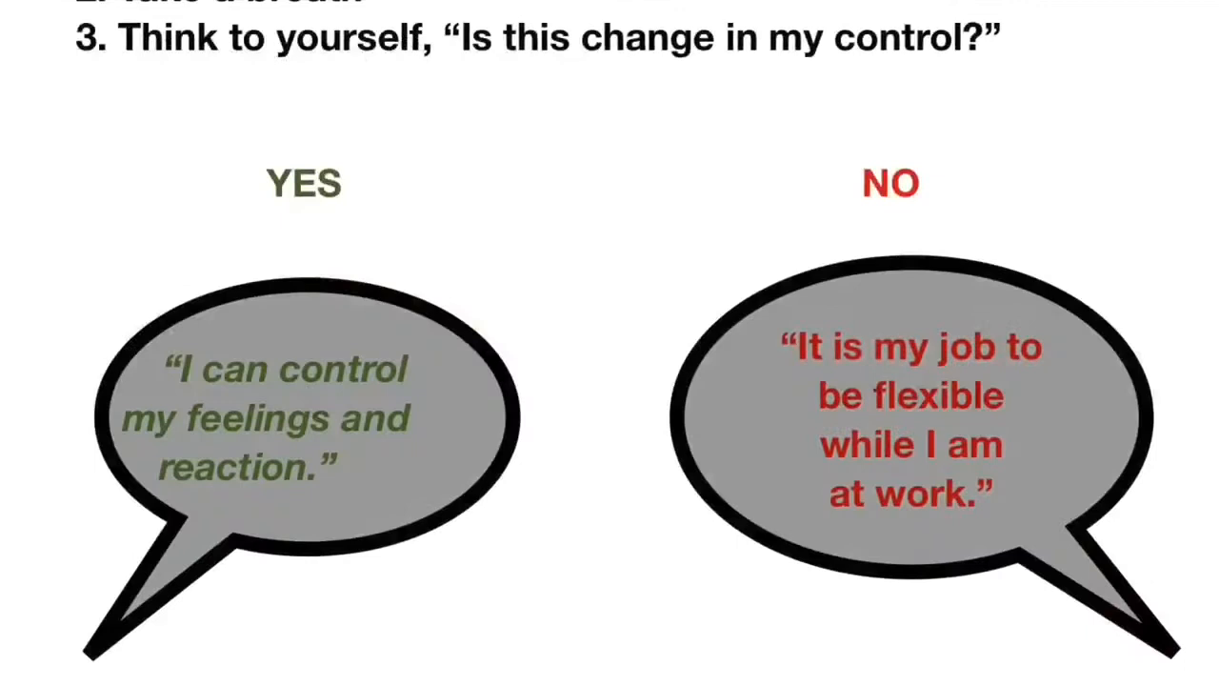